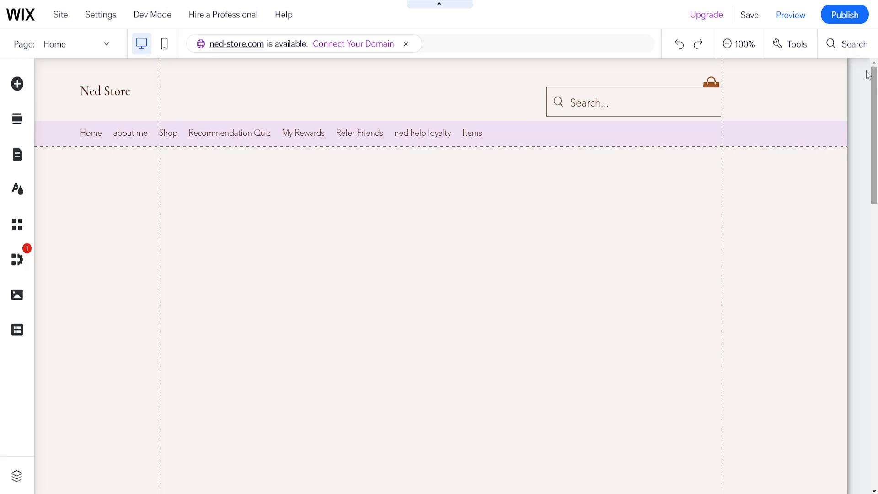
mouse_move(854, 44)
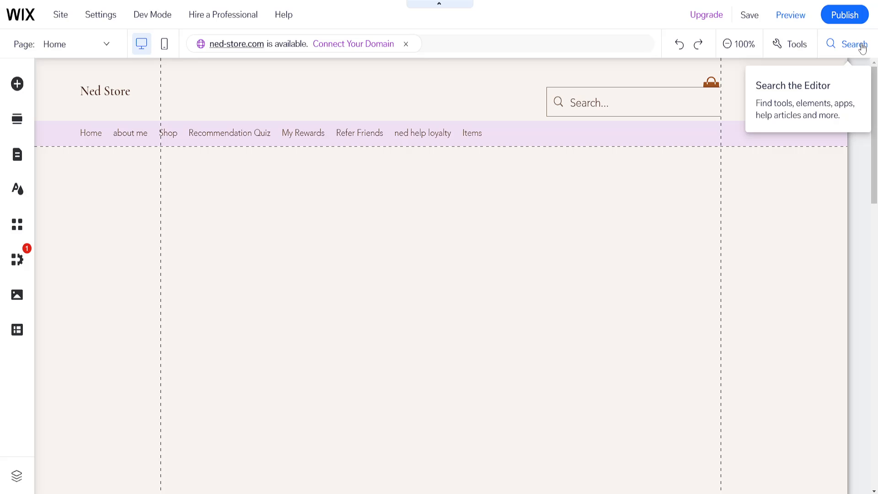
Step: Search the editor for "amazon" to find the Amazon app
click(854, 44)
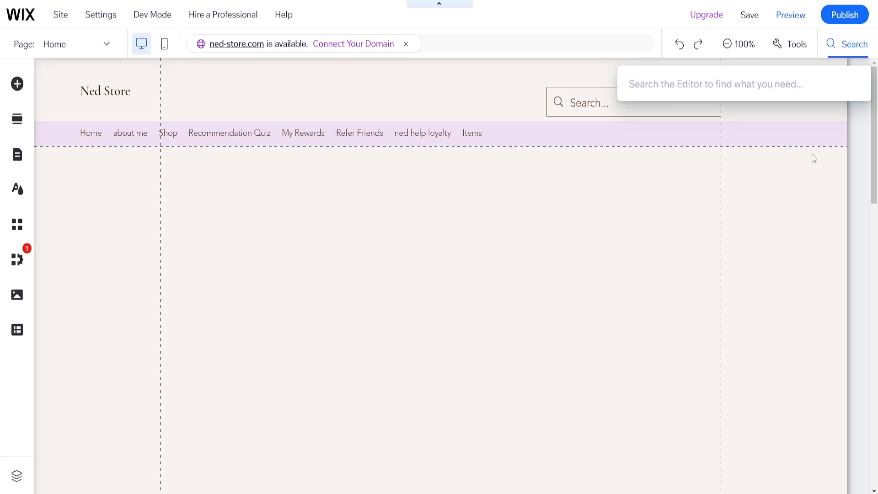
text(amazon)
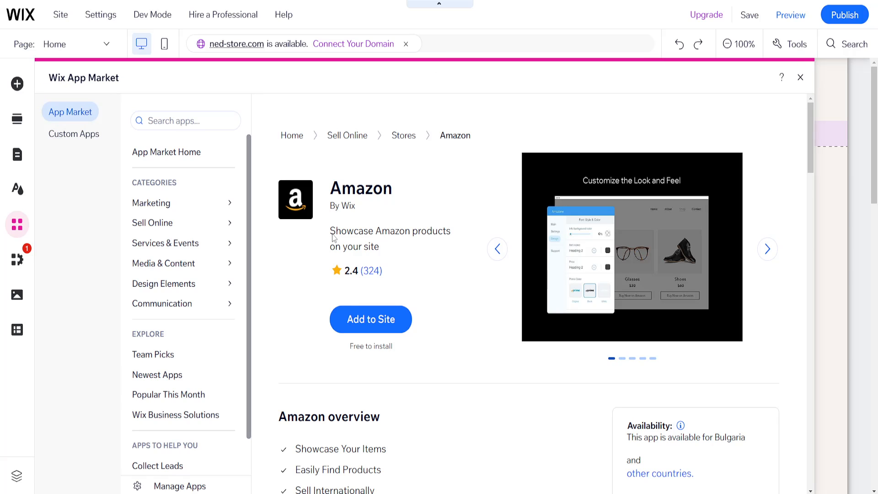
mouse_move(377, 247)
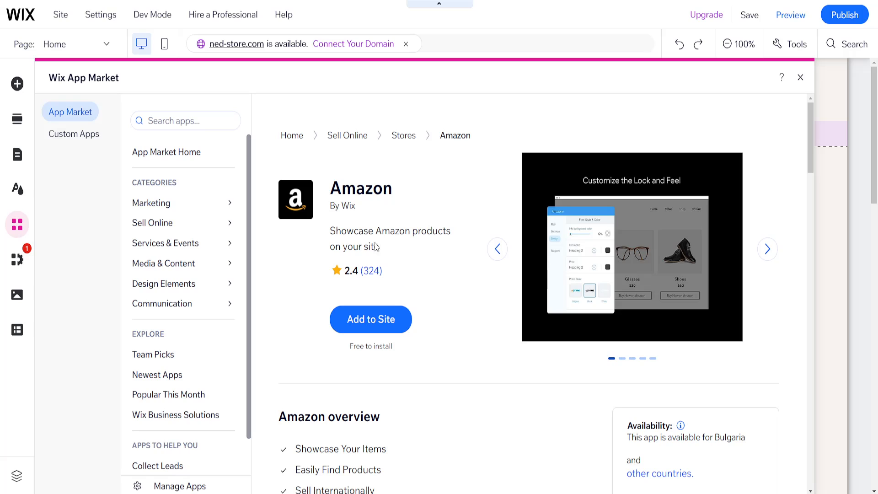
Step: Add the Amazon app to the site, placing a watch, bowl and backpack product grid
click(370, 319)
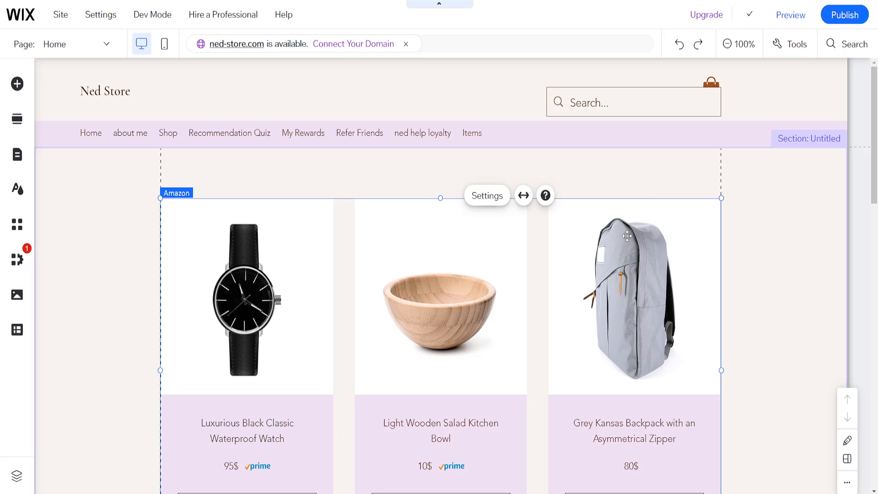
Step: Open the Amazon widget's settings and its Manage Items list of watch, bowl and backpack
scroll(down, 3)
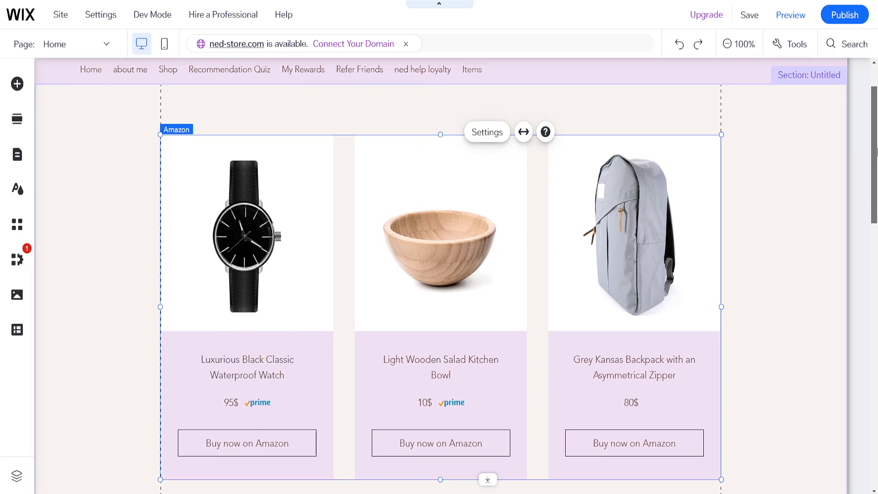
scroll(down, 3)
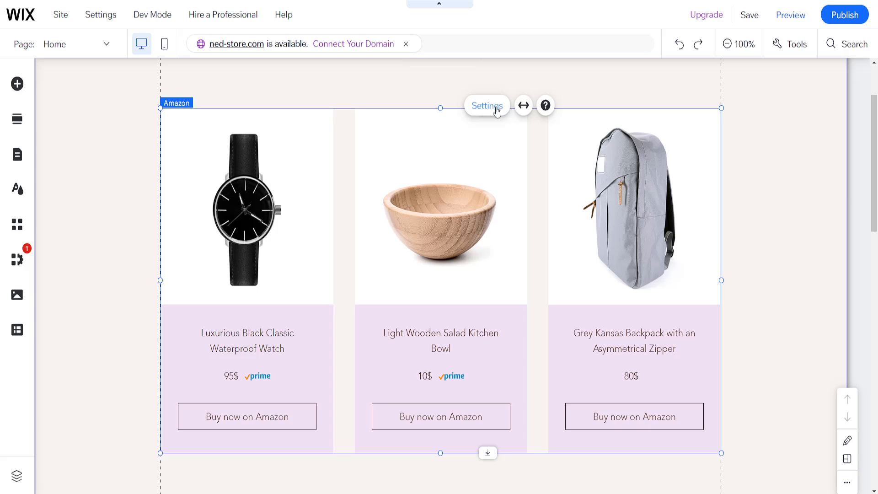
click(486, 106)
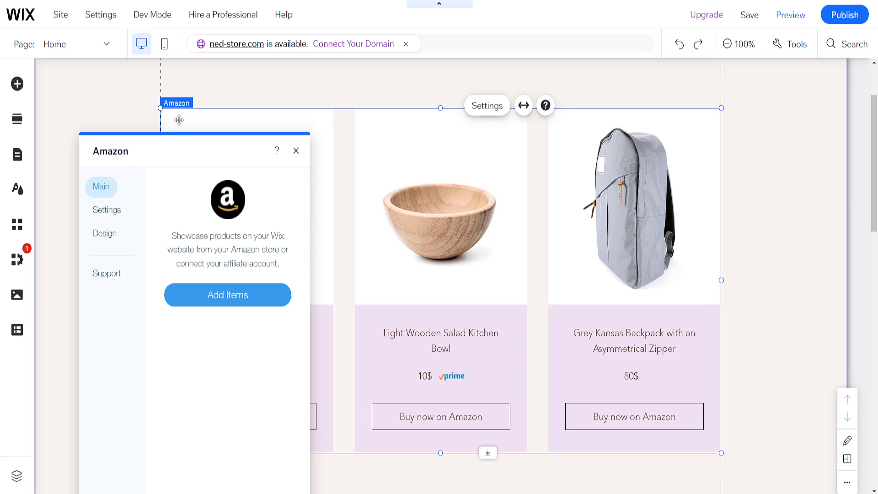
drag(193, 150, 203, 93)
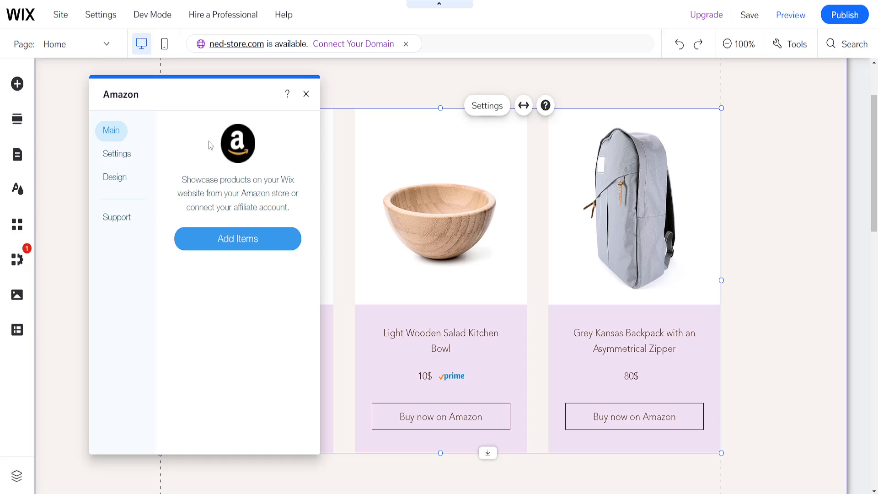
click(237, 239)
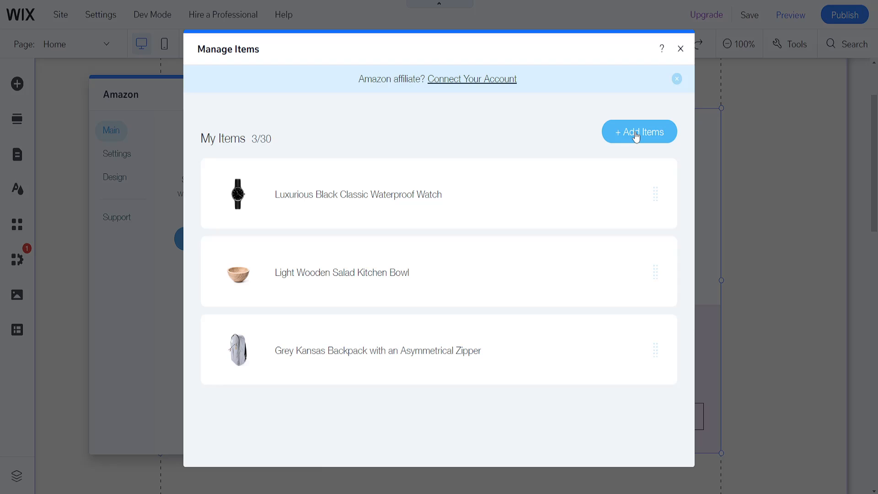
Step: Search Amazon for "watch" and save the LN LENQIN men's watch as the widget's item
click(638, 132)
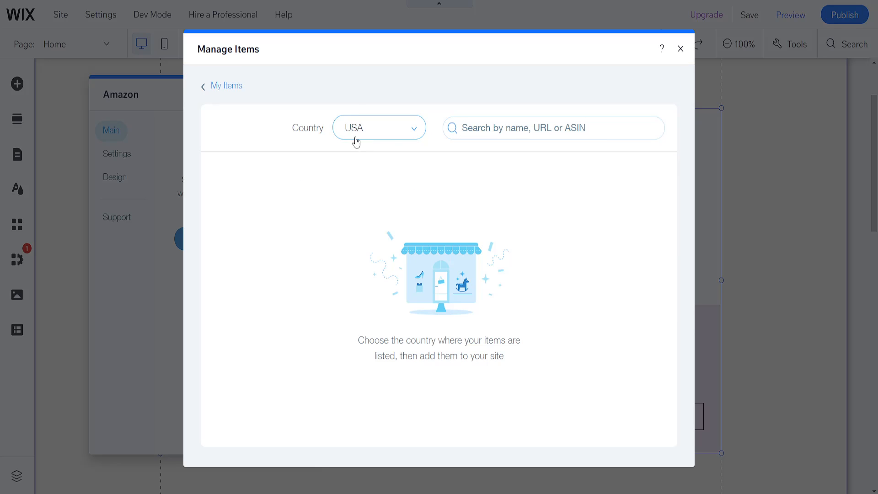
click(554, 127)
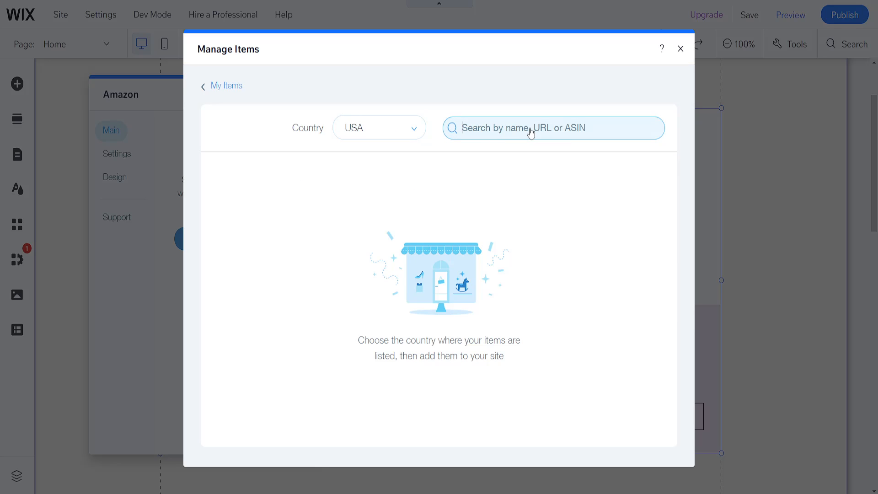
text(watch)
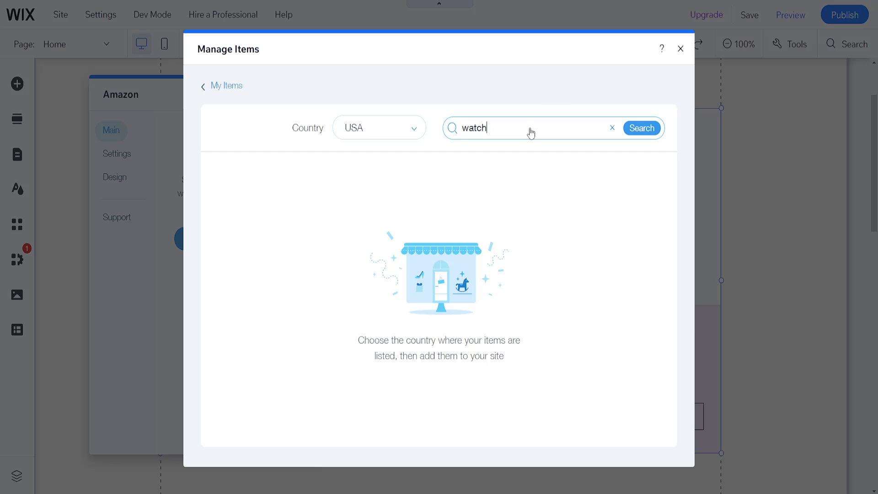
click(641, 127)
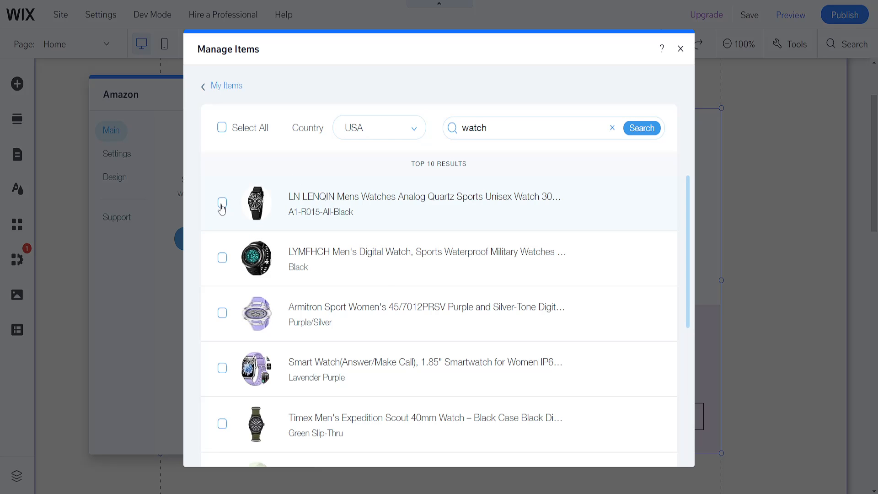
click(222, 202)
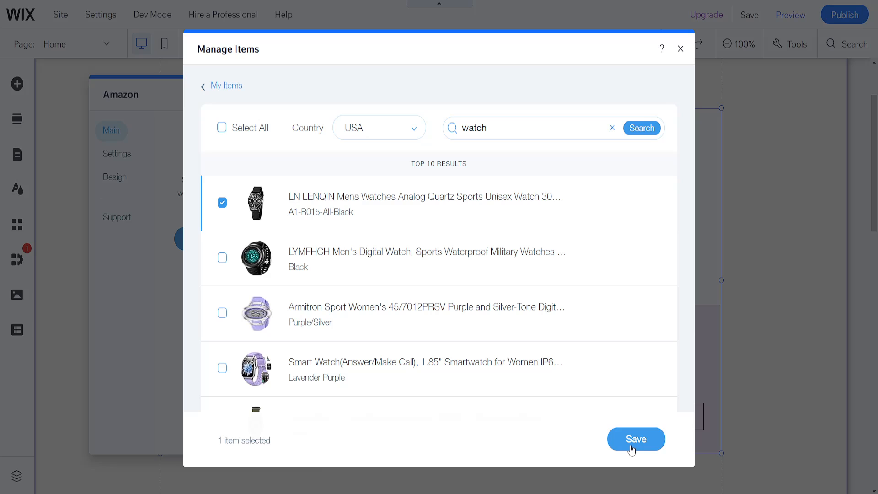
click(636, 439)
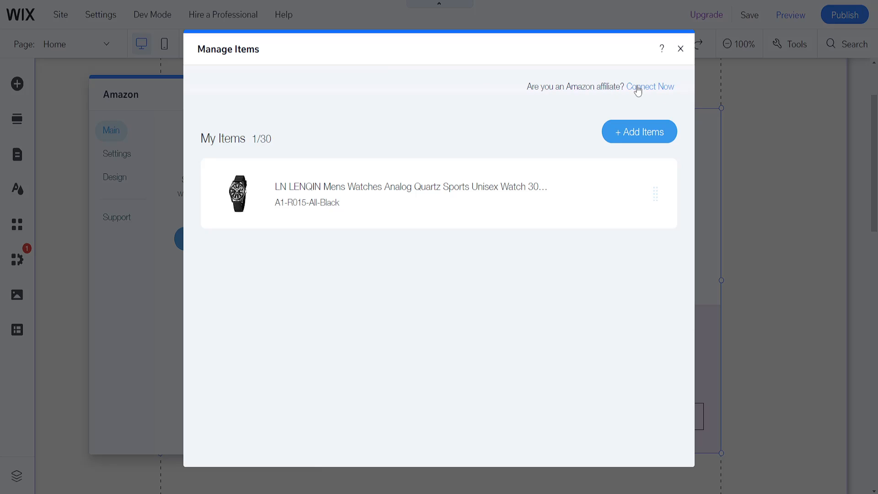
click(650, 87)
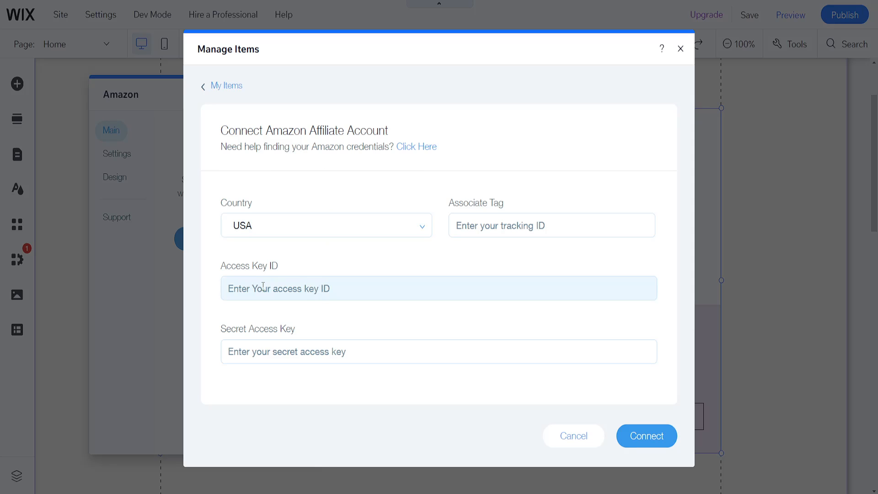
click(439, 352)
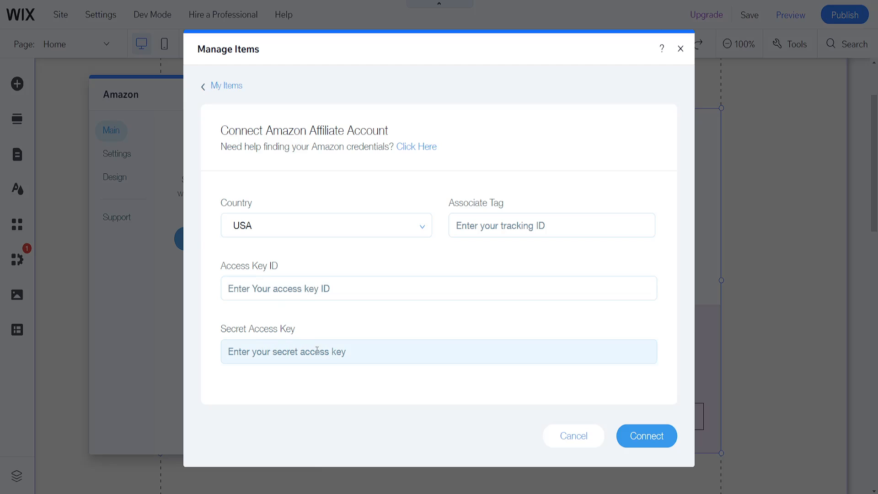
click(552, 225)
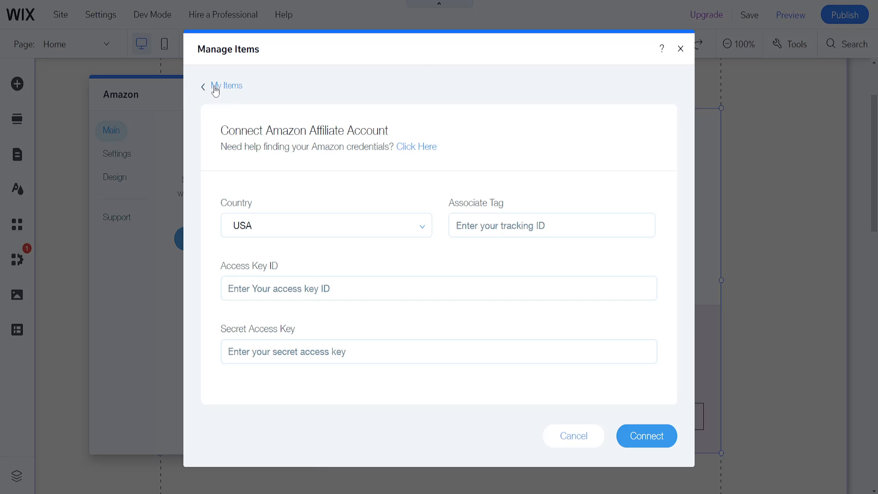
click(203, 86)
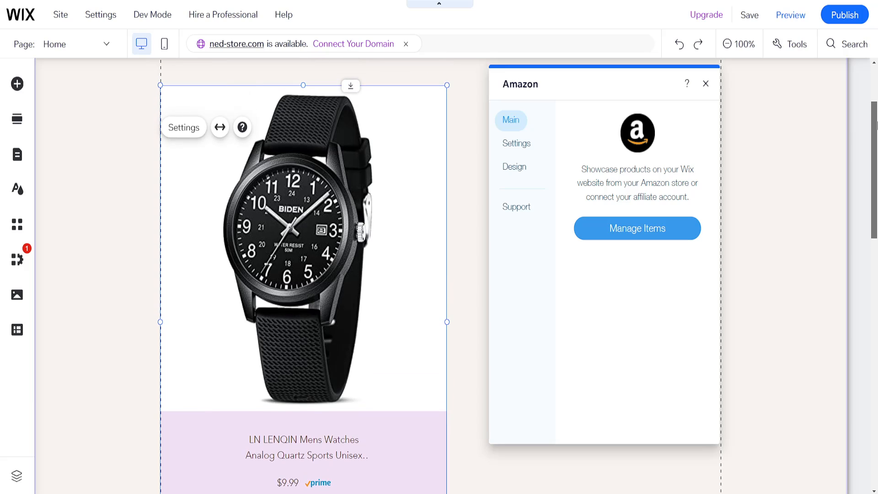
Step: Review the Amazon widget's Design and Settings tabs, then close the panel unchanged
click(514, 166)
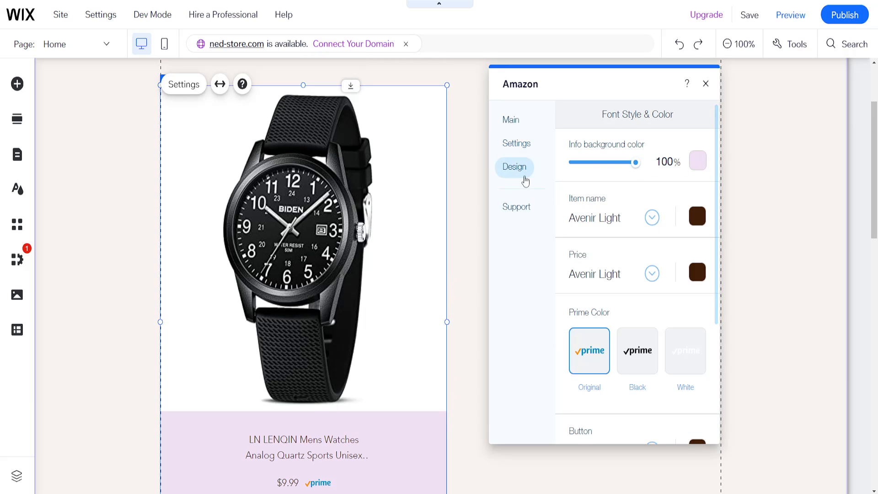
click(516, 143)
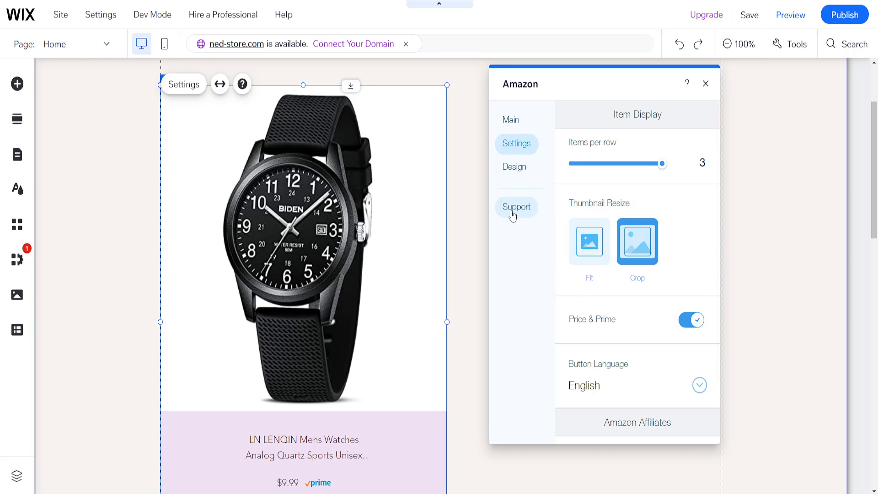
click(705, 84)
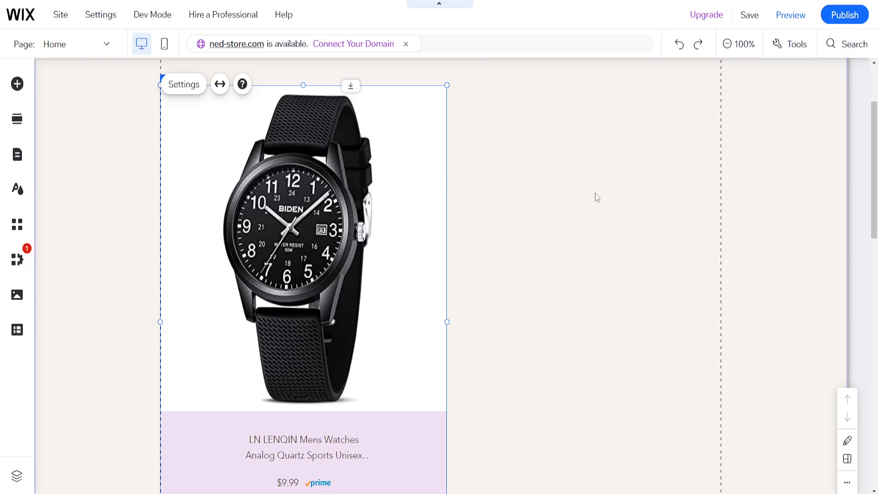
mouse_move(563, 253)
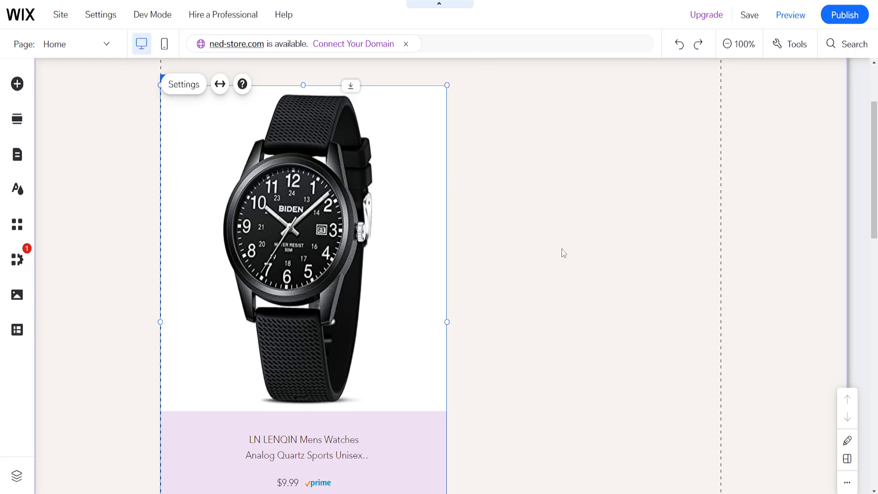